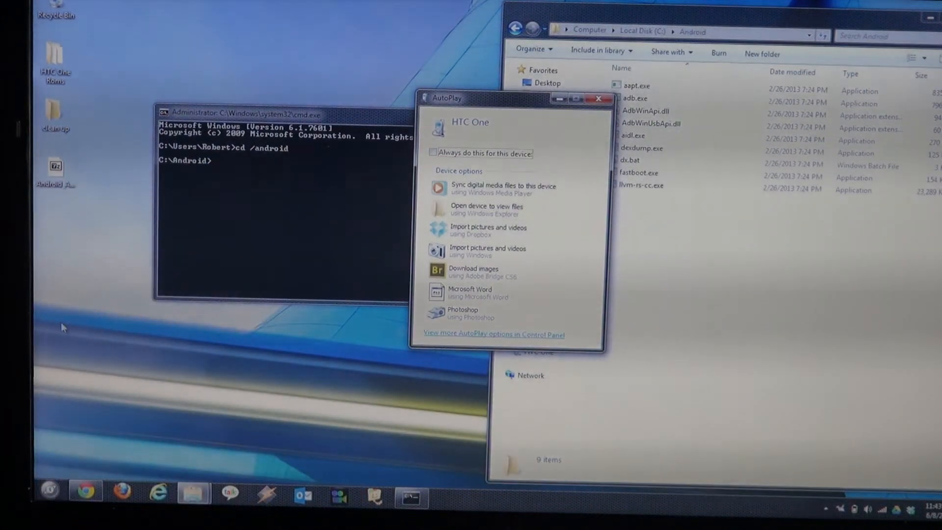
# Run 'adb devices' in C:\Android to list the attached phone.
pyautogui.click(600, 98)
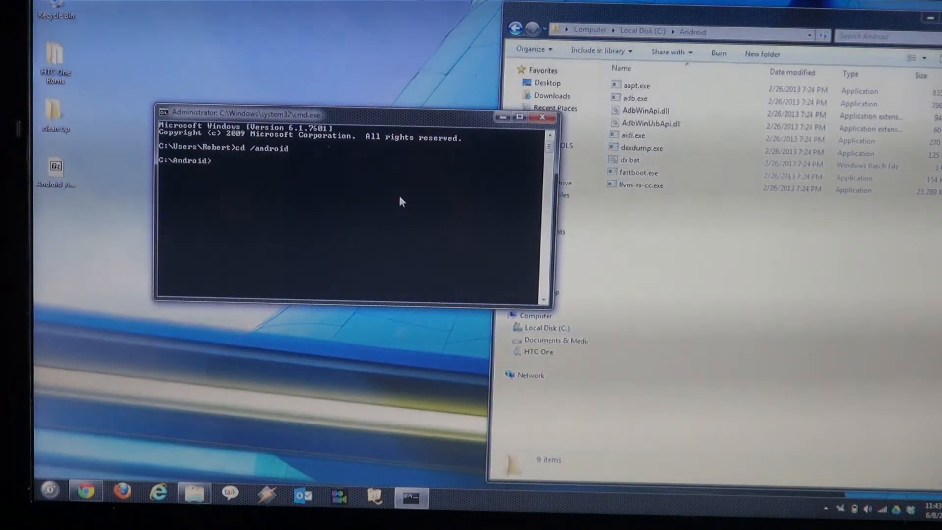
pyautogui.write('adb de')
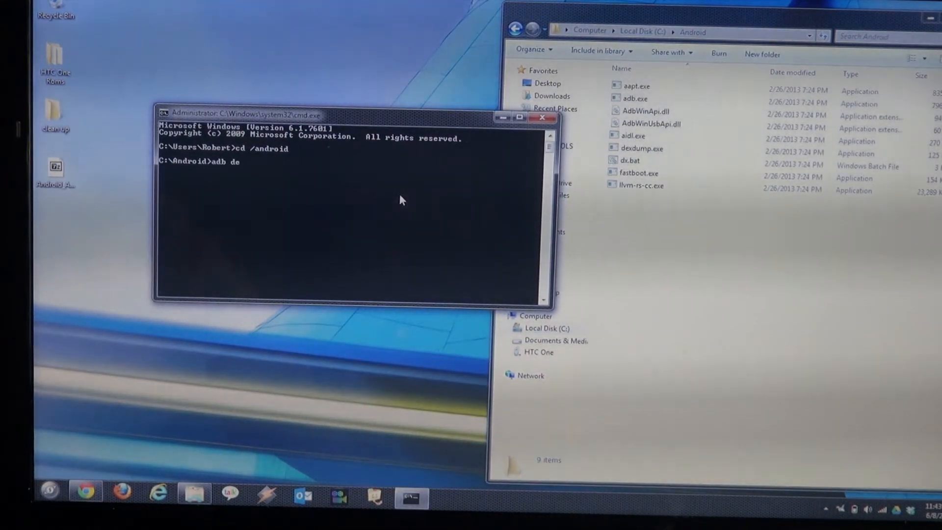
pyautogui.write('vices')
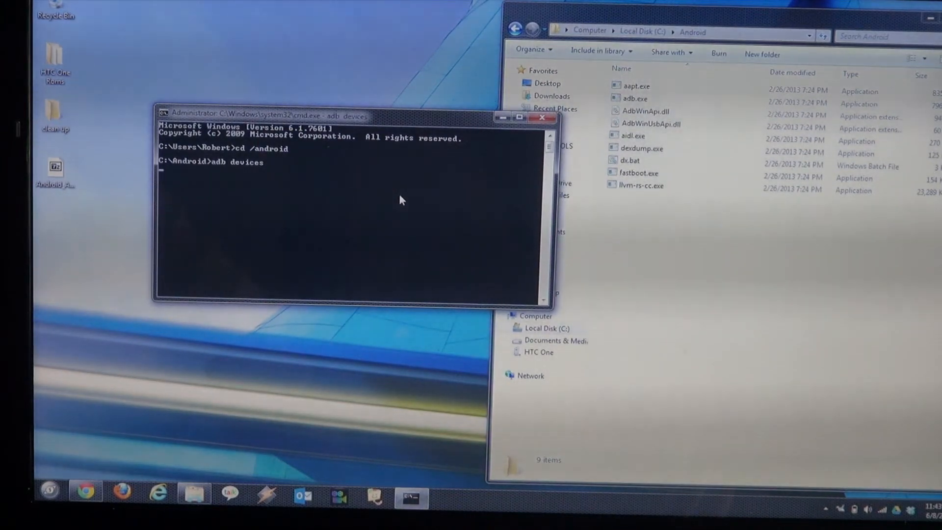
pyautogui.press('Return')
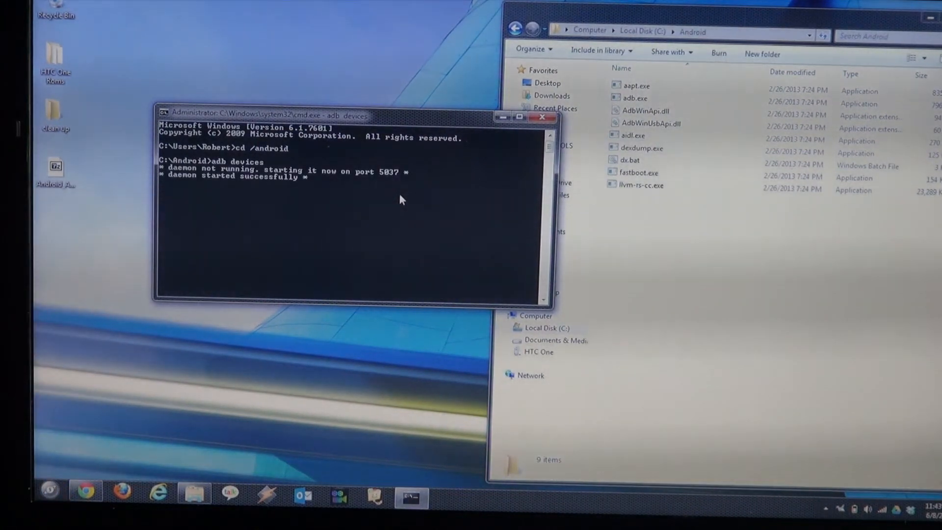
pyautogui.press('Return')
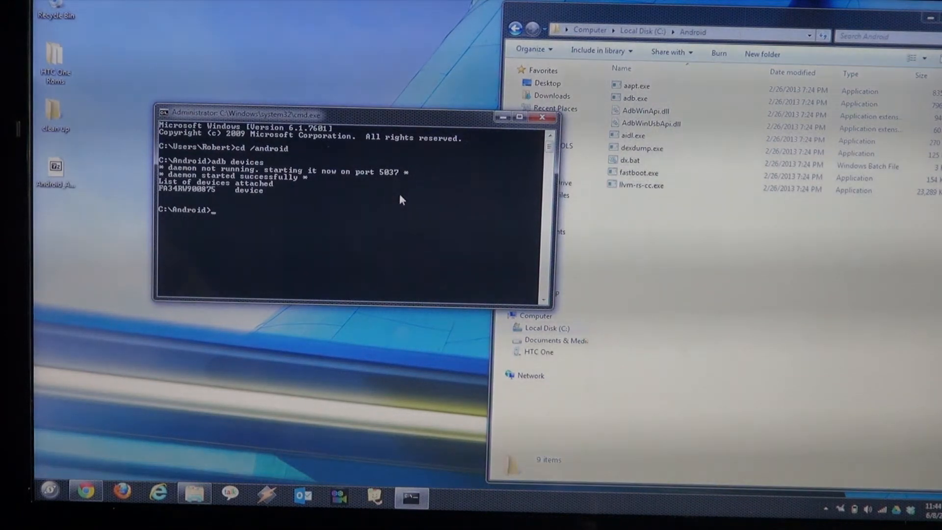
# Run 'adb reboot' to restart the phone, then dismiss the AutoPlay prompt.
pyautogui.write('adb reboot')
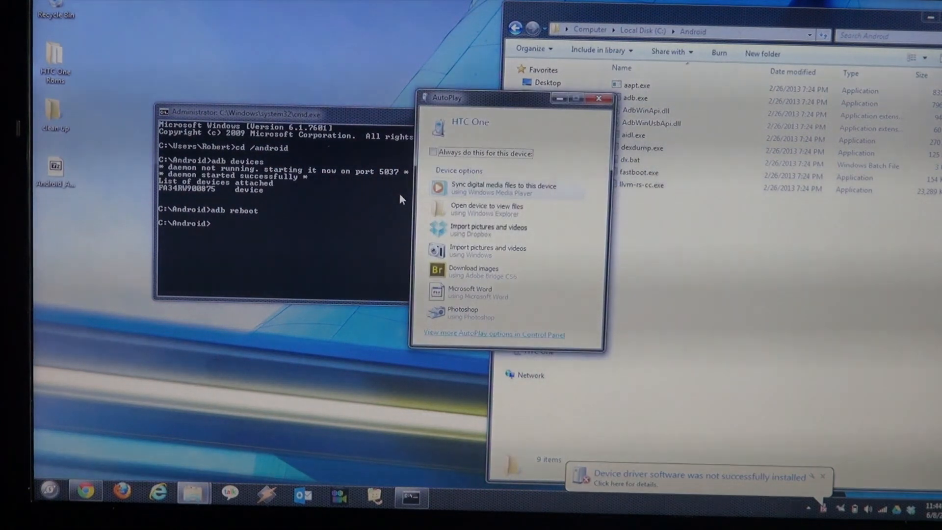
pyautogui.click(599, 98)
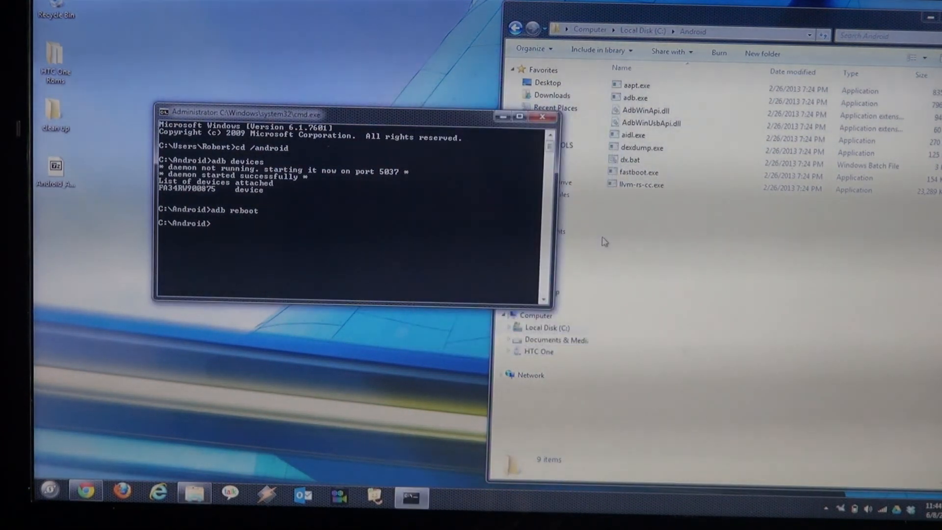